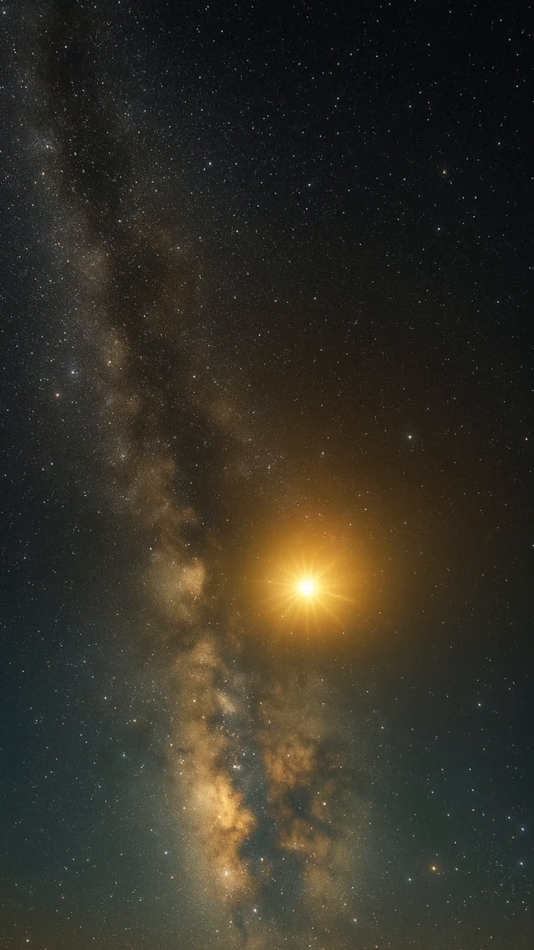
pyautogui.scroll(-3)
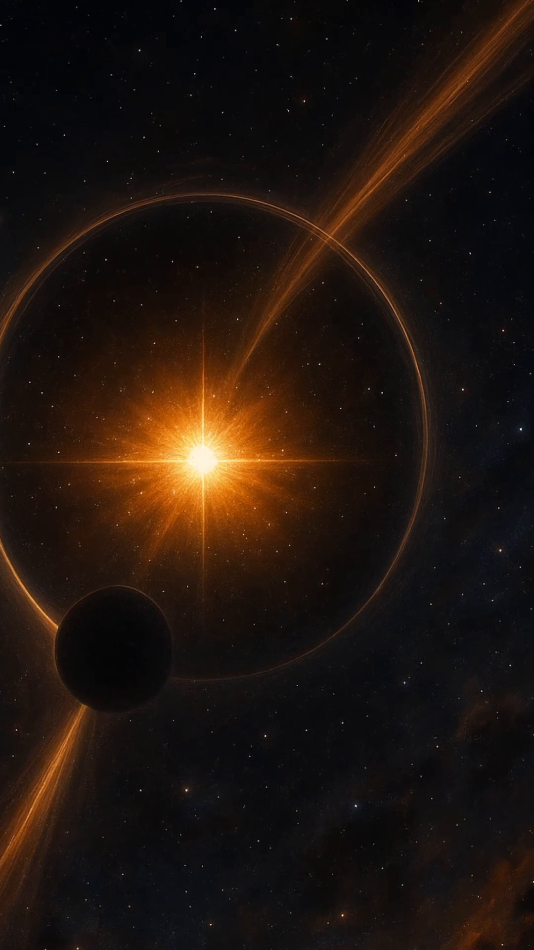
pyautogui.scroll(-3)
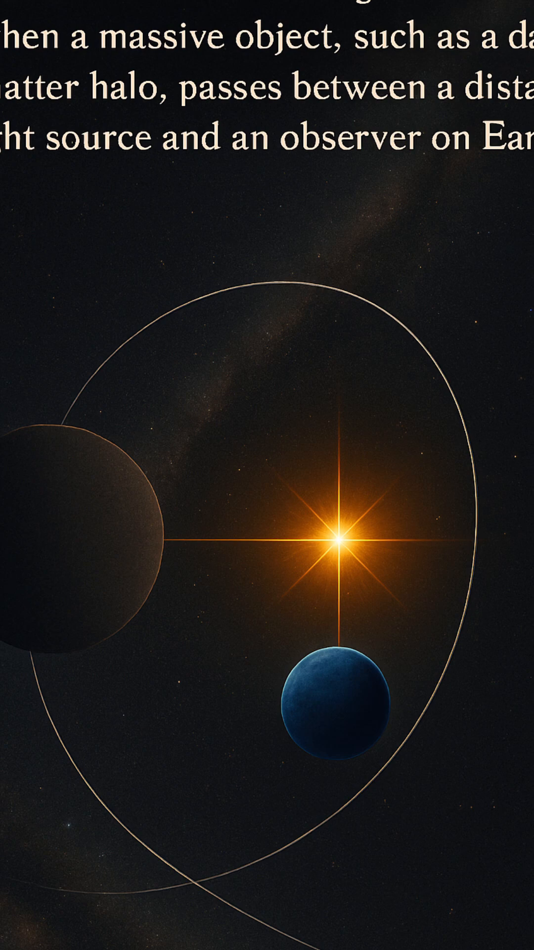
pyautogui.scroll(-3)
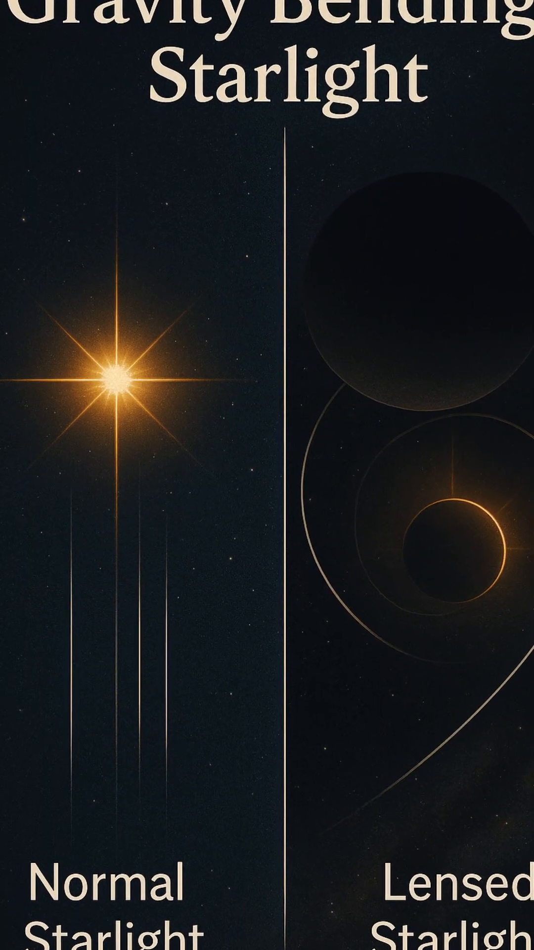
pyautogui.scroll(-3)
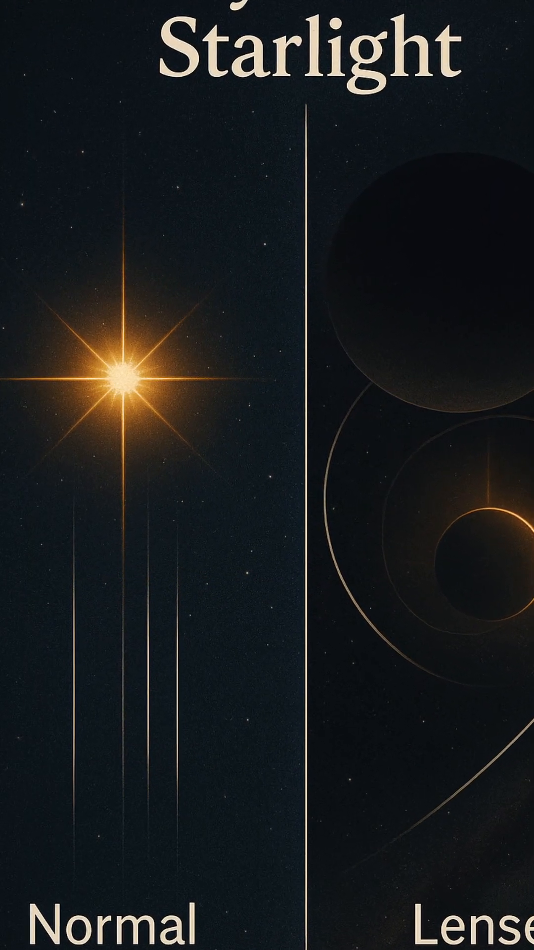
pyautogui.scroll(-3)
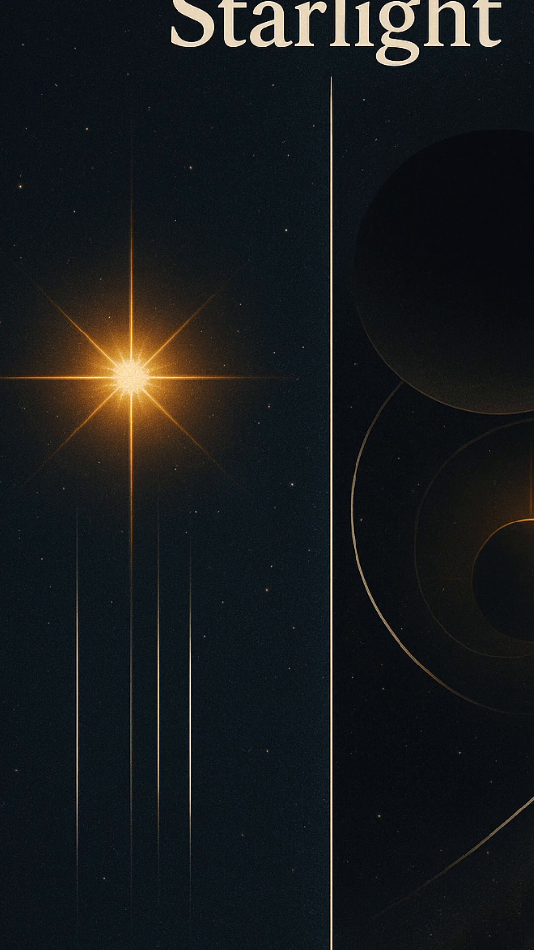